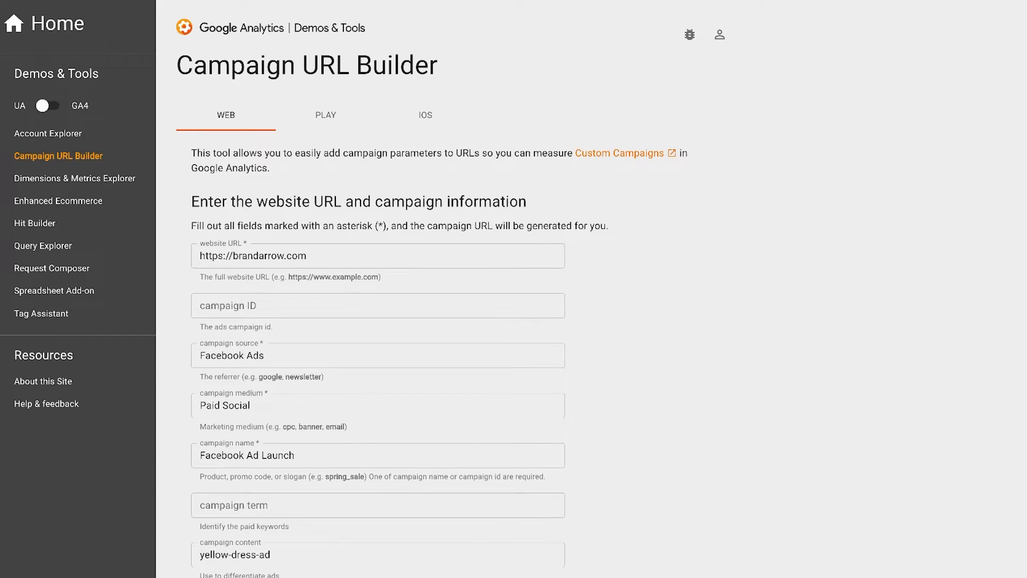
Scroll through the GA Campaign URL Builder and note the Paid Social medium value
{"action": "scroll", "scroll_direction": "down", "scroll_amount": 3}
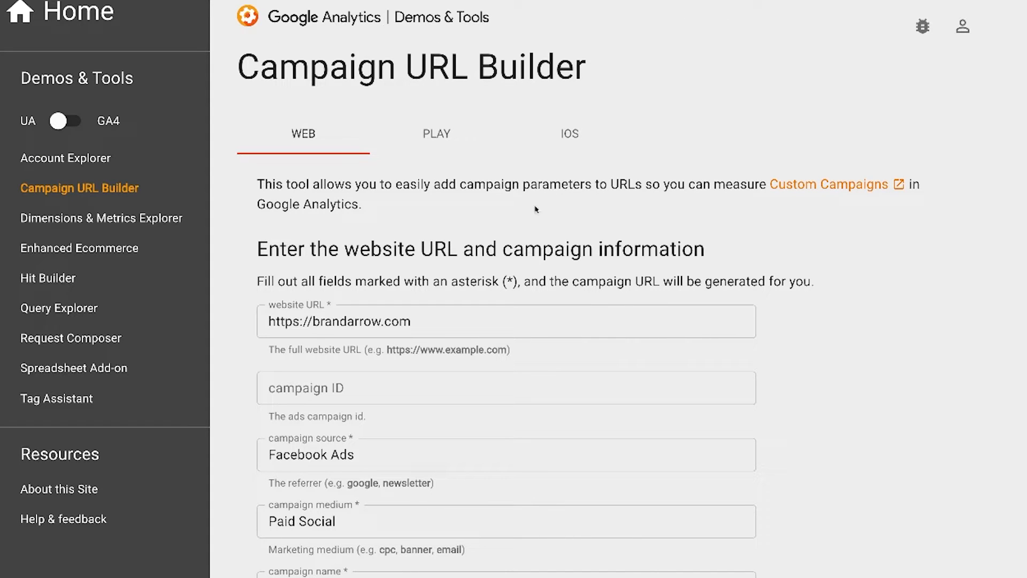
{"action": "scroll", "scroll_direction": "down", "scroll_amount": 3}
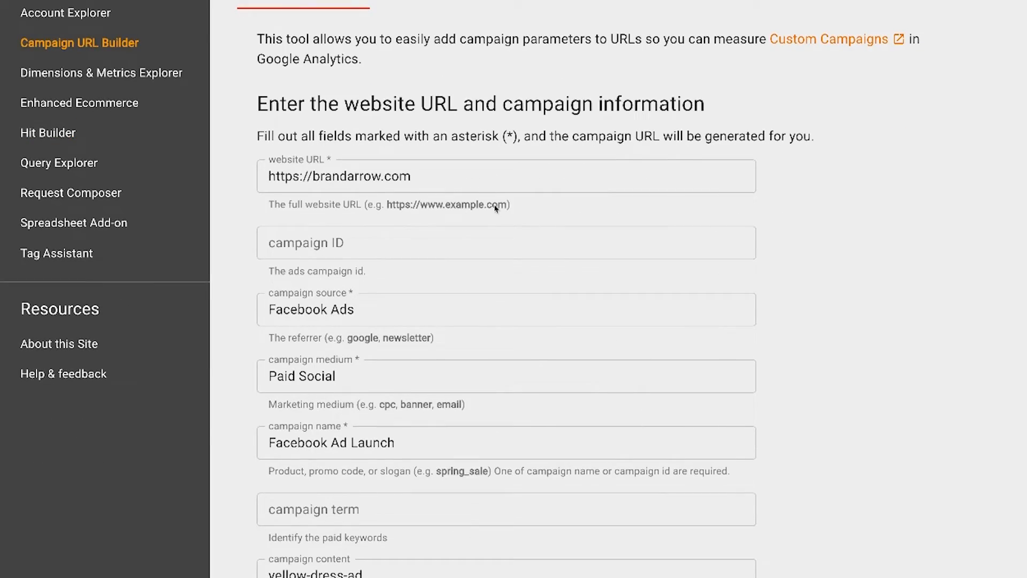
{"action": "scroll", "scroll_direction": "down", "scroll_amount": 3}
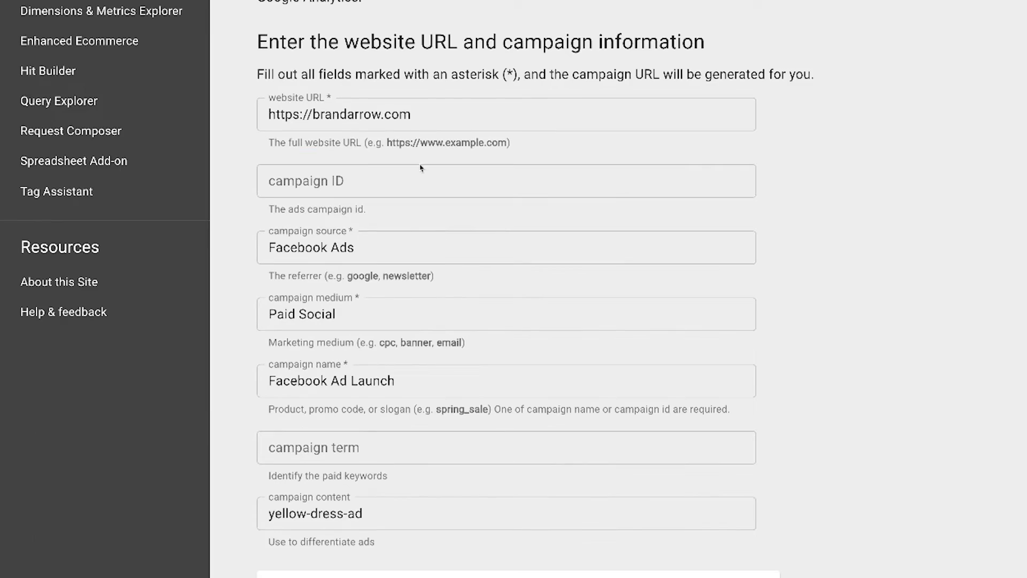
{"action": "scroll", "scroll_direction": "down", "scroll_amount": 3}
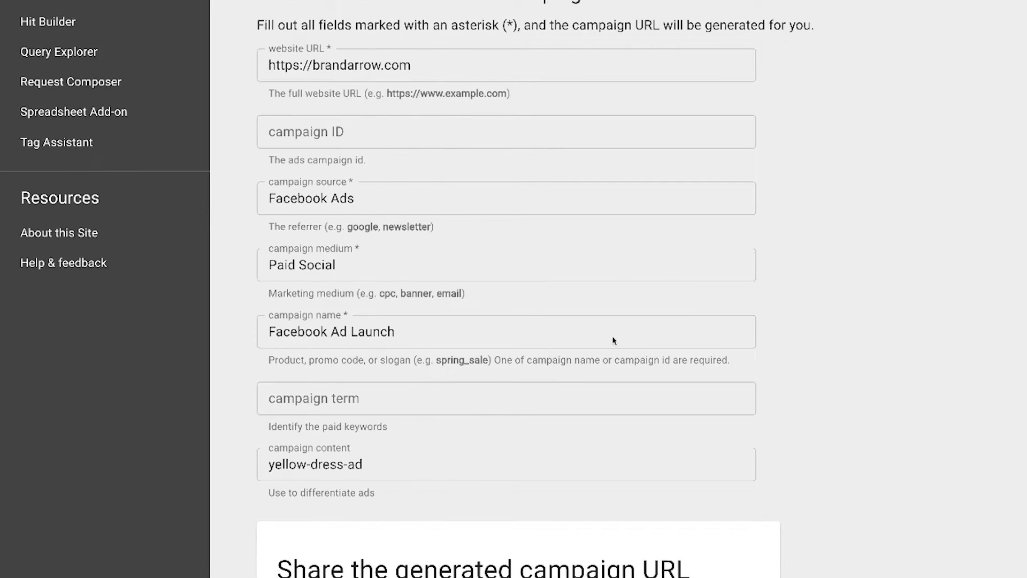
{"action": "scroll", "scroll_direction": "down", "scroll_amount": 3}
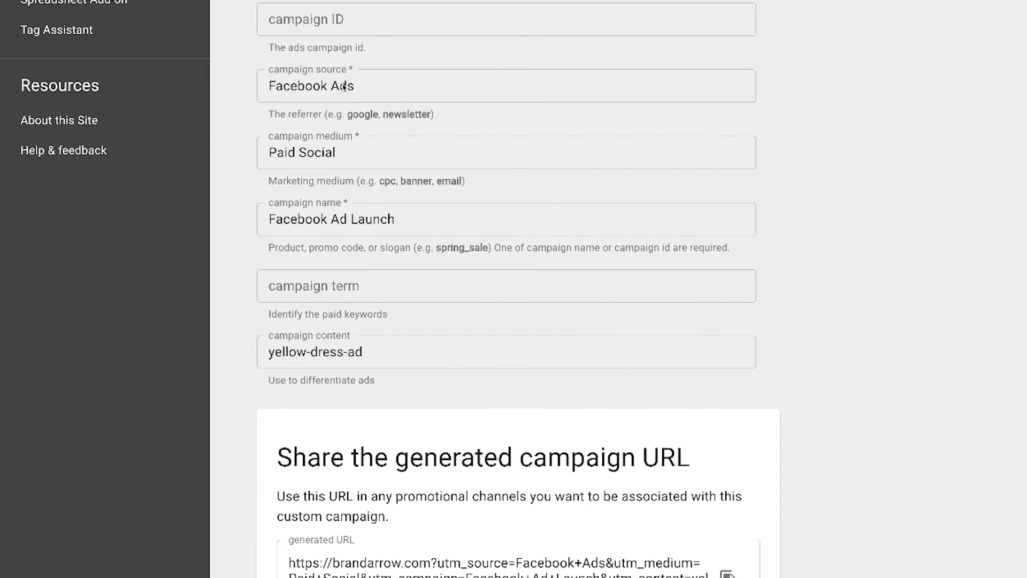
{"action": "mouse_move", "coordinate": [447, 518]}
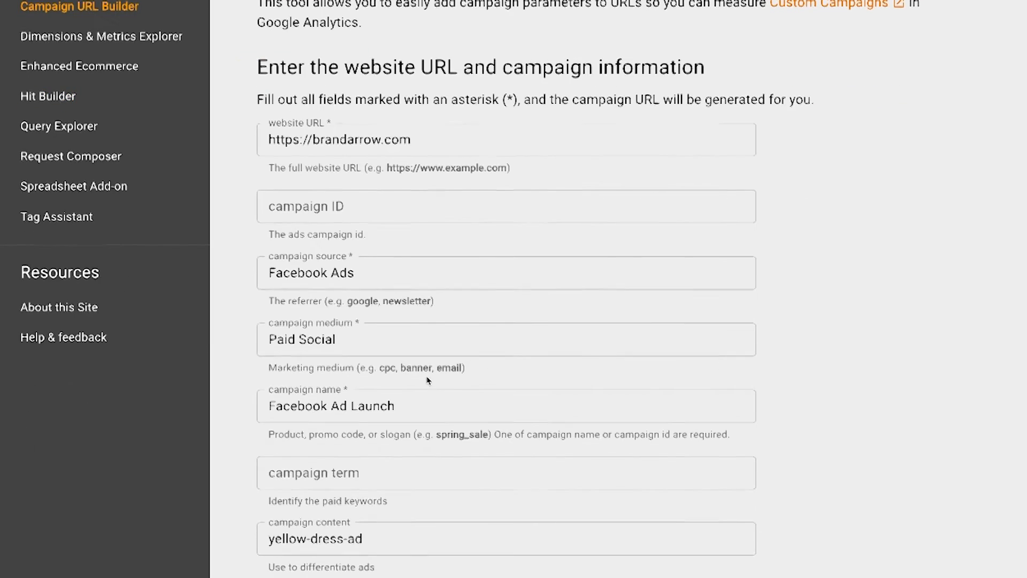
{"action": "scroll", "scroll_direction": "down", "scroll_amount": 3}
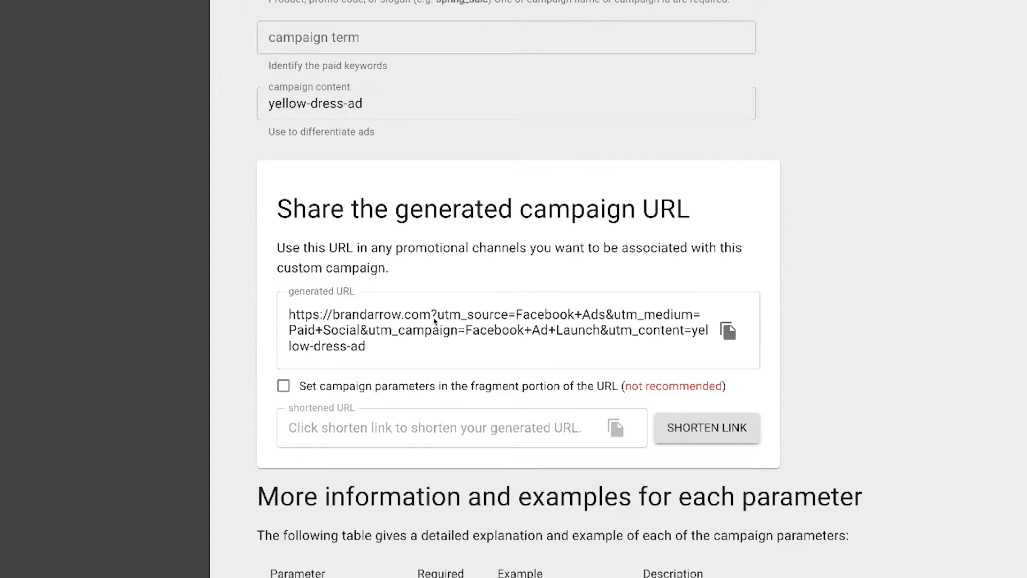
{"action": "mouse_move", "coordinate": [484, 322]}
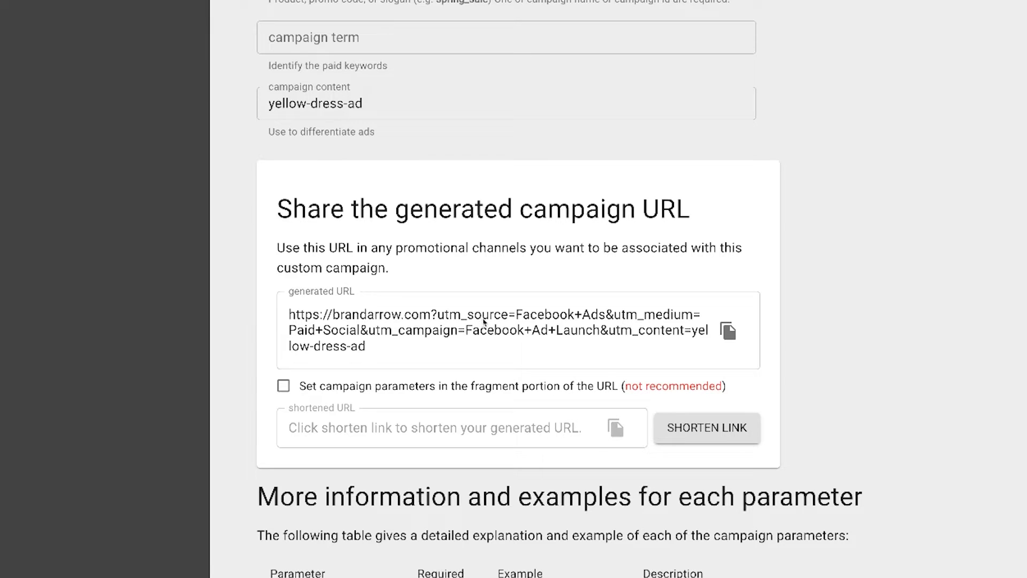
{"action": "mouse_move", "coordinate": [513, 317]}
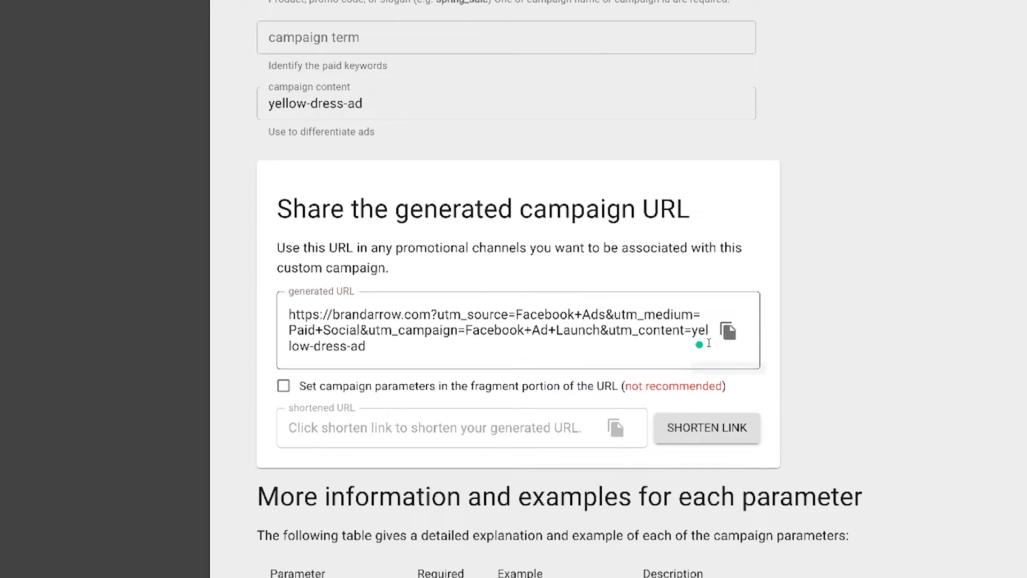
{"action": "mouse_move", "coordinate": [965, 129]}
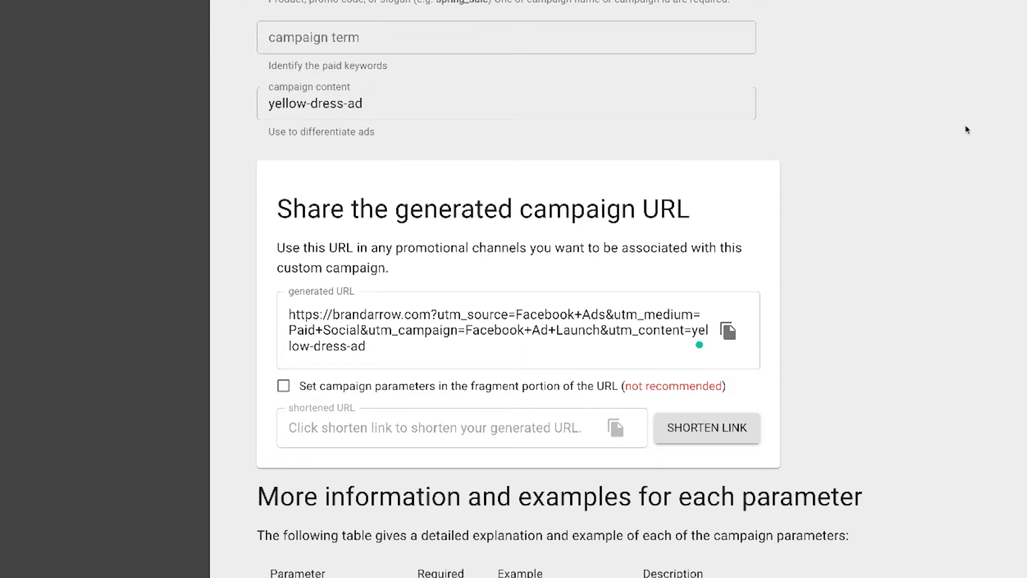
{"action": "mouse_move", "coordinate": [658, 82]}
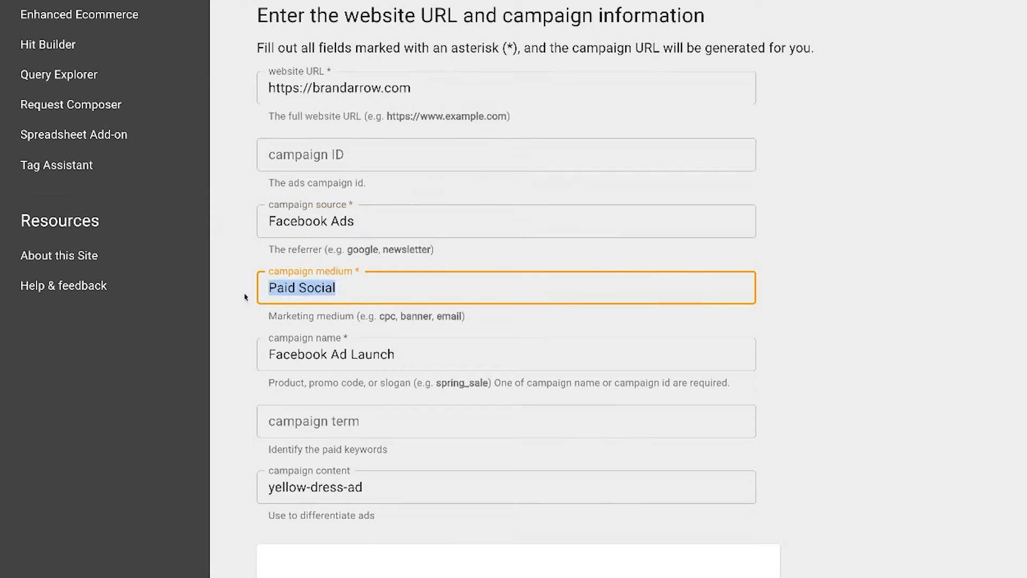
{"action": "double_click", "coordinate": [353, 487]}
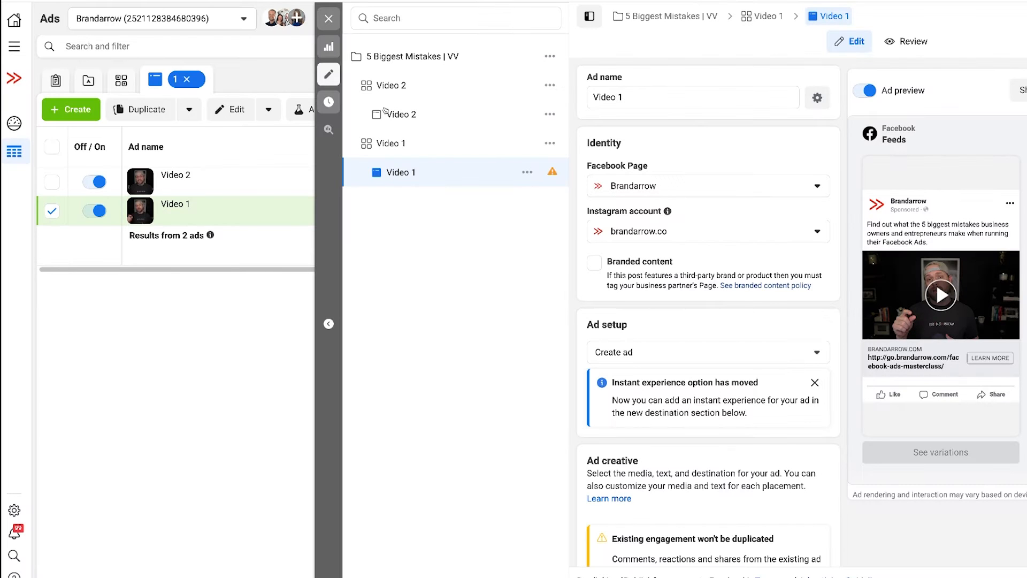
{"action": "mouse_move", "coordinate": [691, 180]}
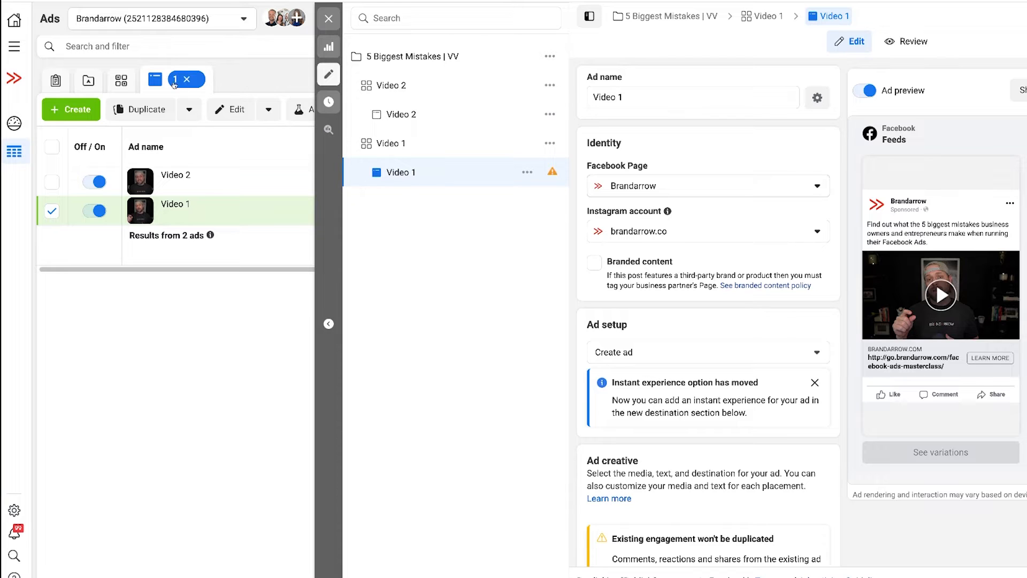
{"action": "mouse_move", "coordinate": [407, 172]}
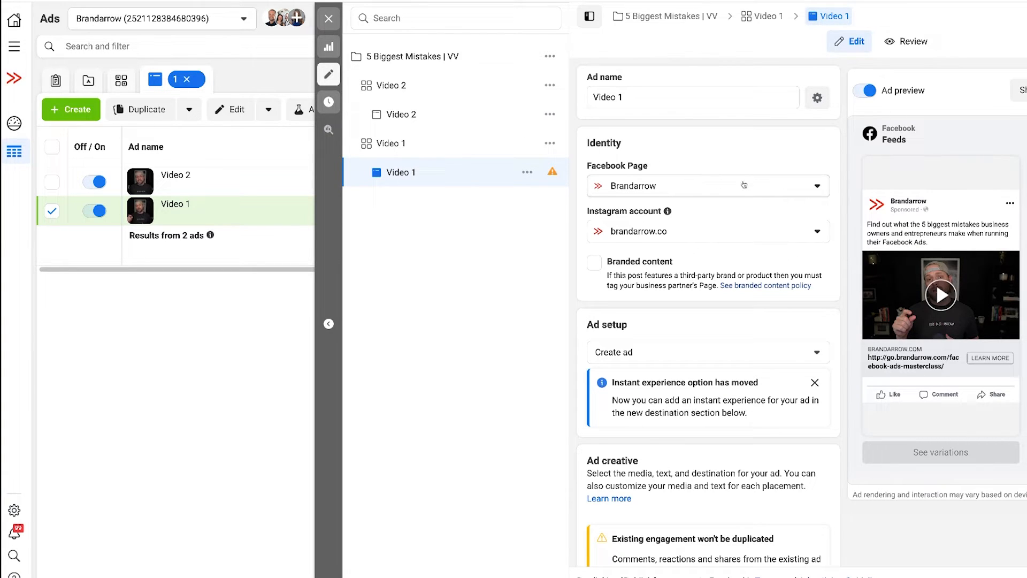
Scroll the Video 1 ad editor down to the Tracking section's empty URL parameters
{"action": "scroll", "scroll_direction": "down", "scroll_amount": 3}
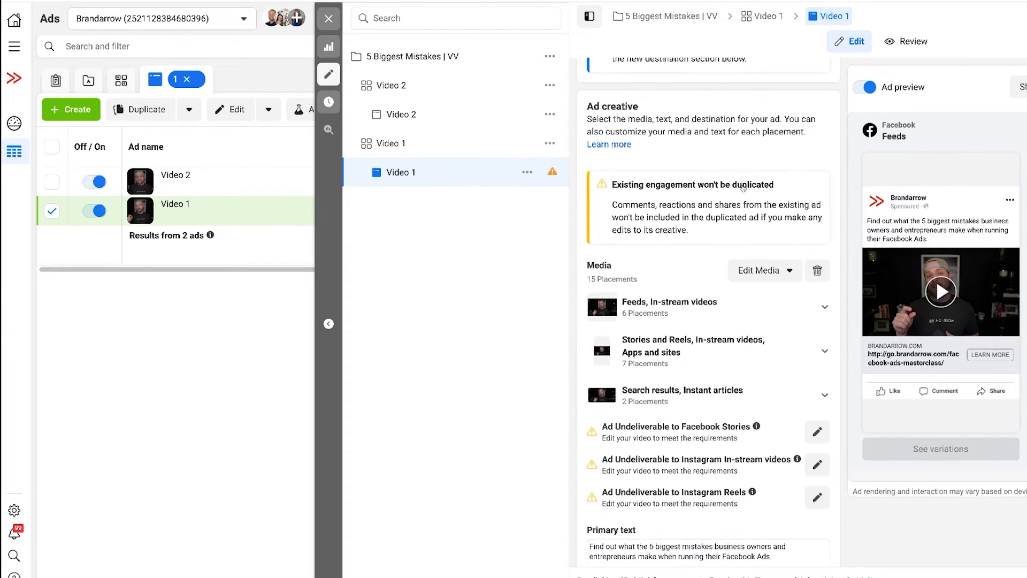
{"action": "scroll", "scroll_direction": "down", "scroll_amount": 3}
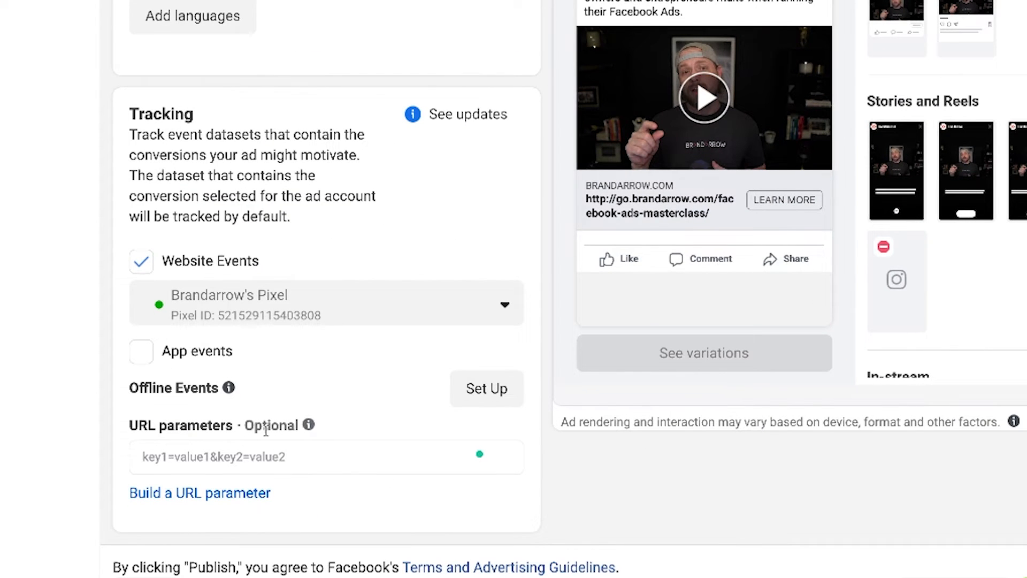
{"action": "mouse_move", "coordinate": [192, 481]}
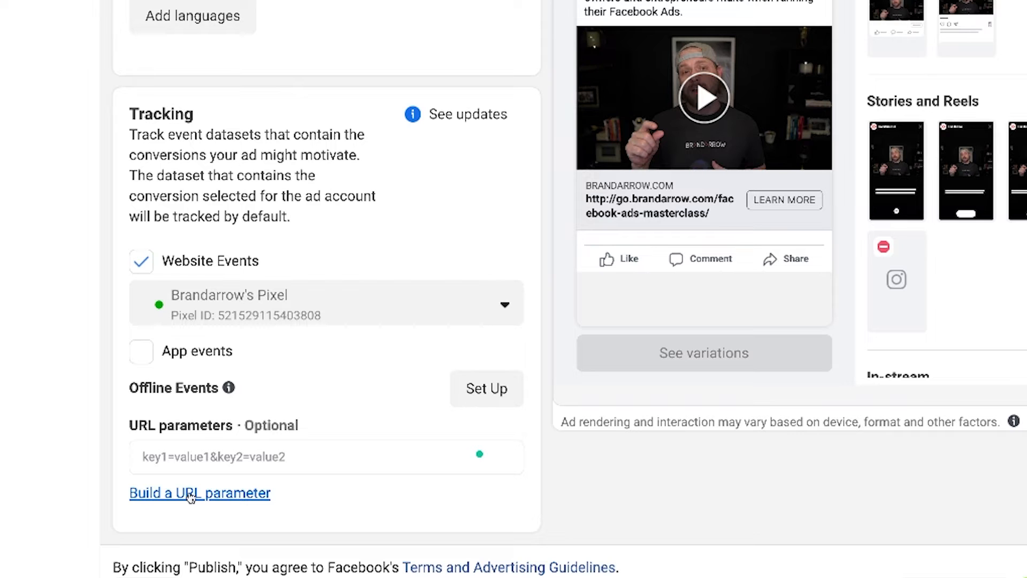
In the URL parameter builder, set Campaign source to the dynamic {{placement}} value
{"action": "left_click", "coordinate": [199, 492]}
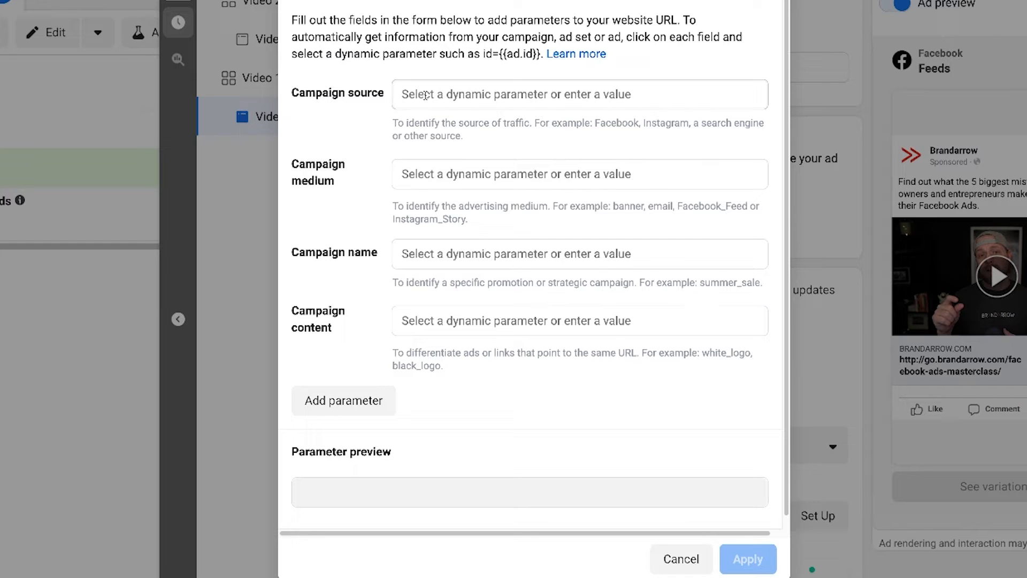
{"action": "left_click", "coordinate": [578, 94]}
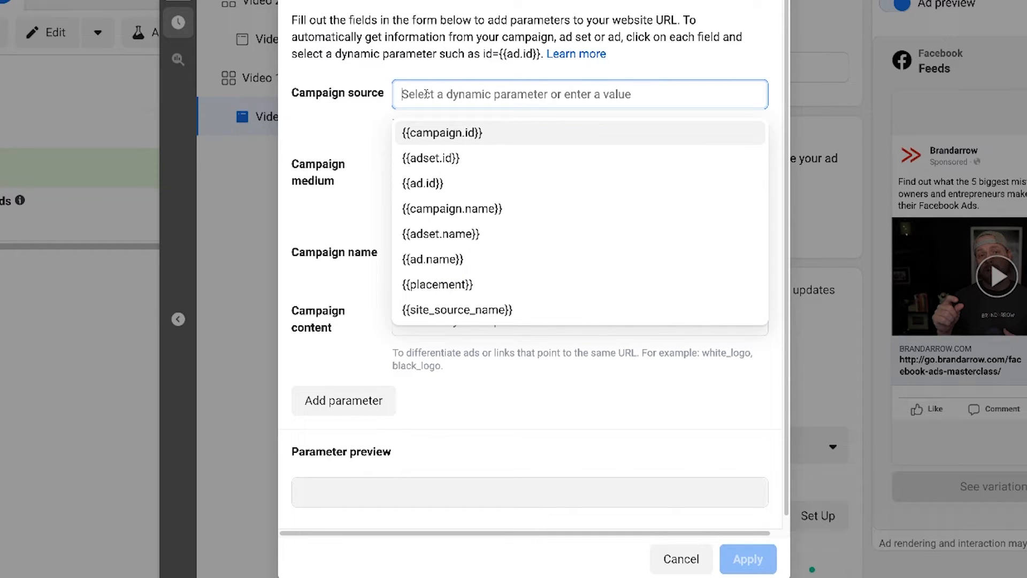
{"action": "mouse_move", "coordinate": [438, 284]}
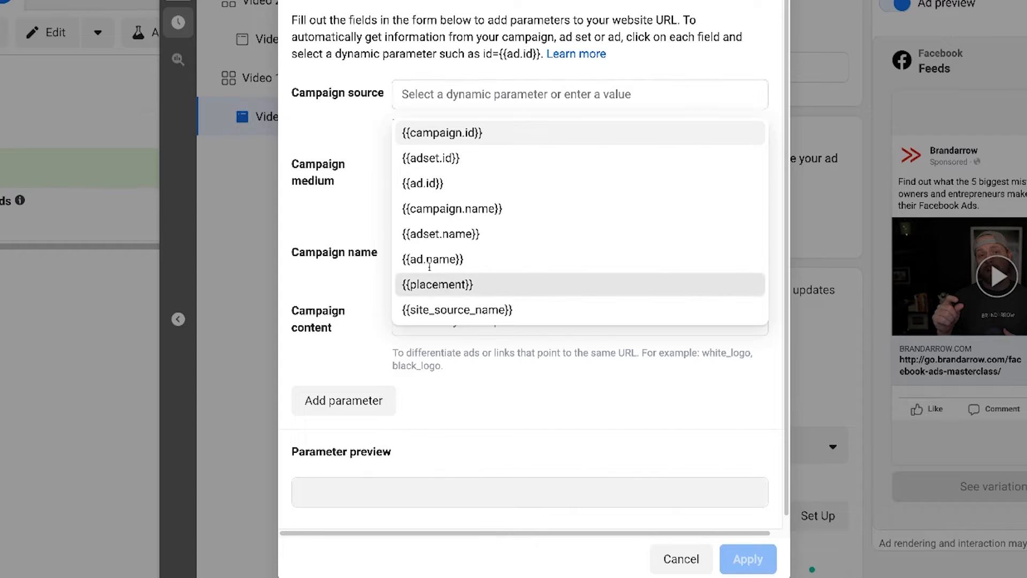
{"action": "left_click", "coordinate": [437, 285]}
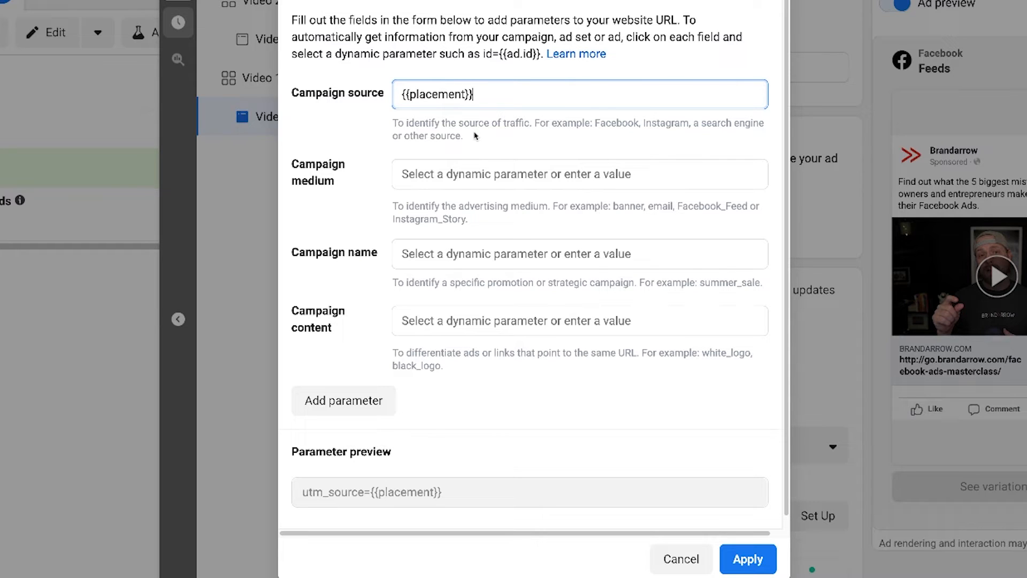
{"action": "mouse_move", "coordinate": [468, 129]}
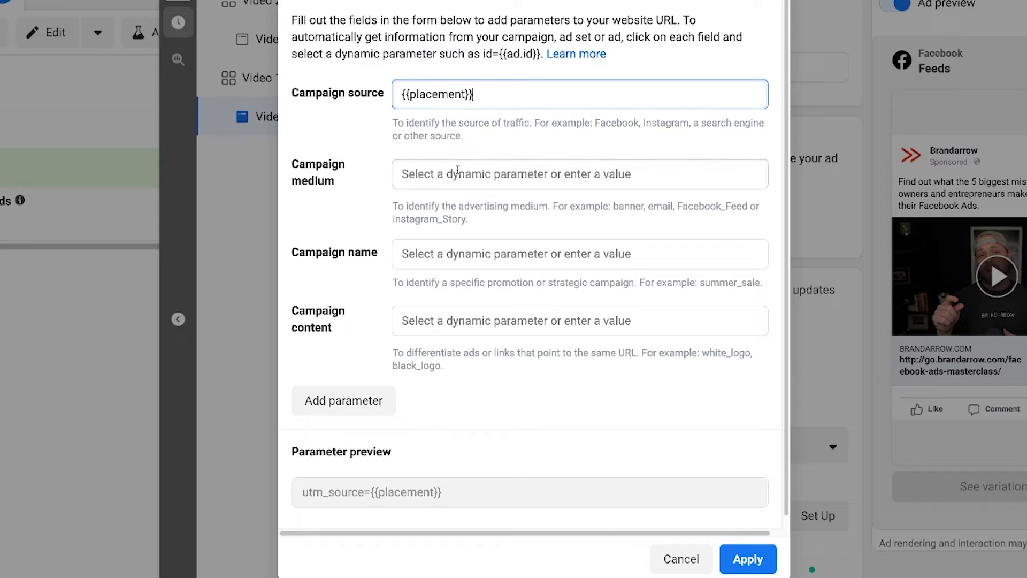
Set Campaign medium to the dynamic {{adset.name}} value
{"action": "left_click", "coordinate": [578, 174]}
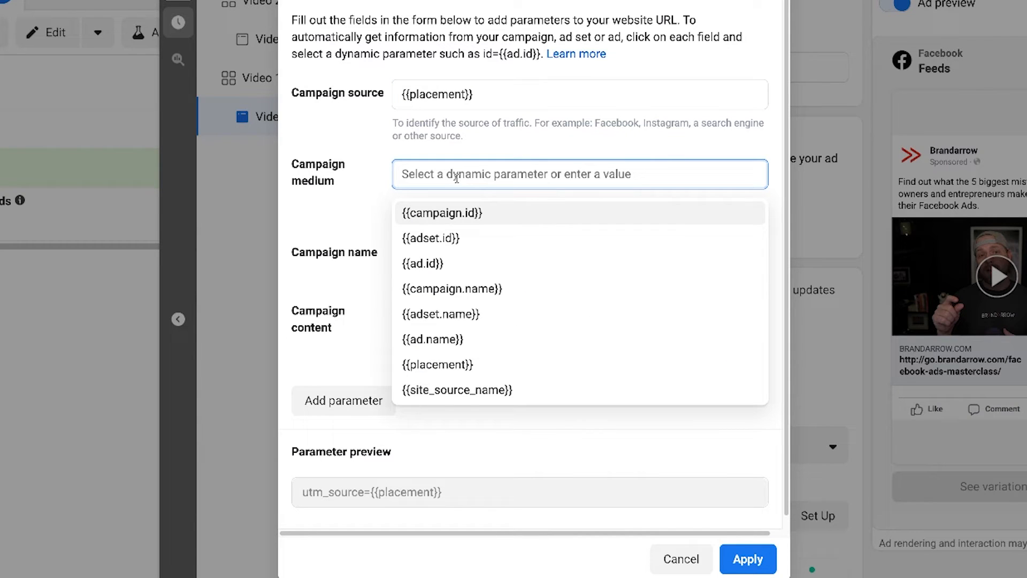
{"action": "mouse_move", "coordinate": [441, 315]}
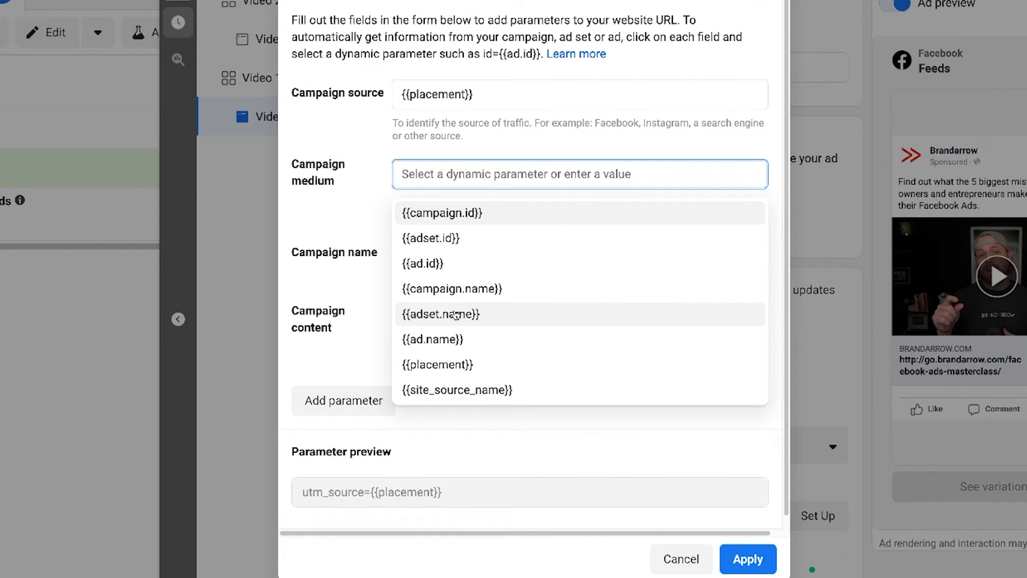
{"action": "left_click", "coordinate": [440, 315]}
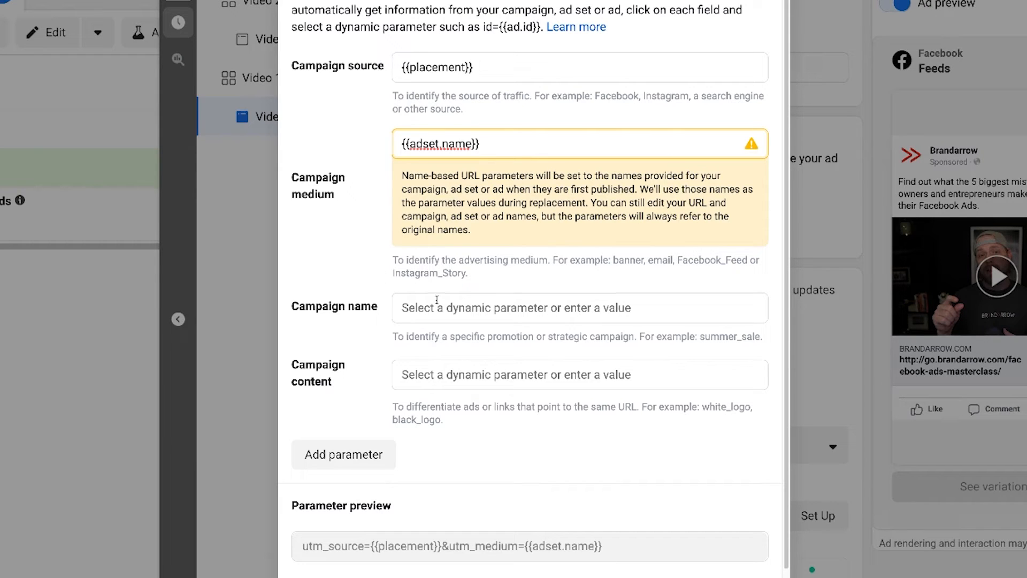
Enter the Campaign name as Meta Ads, replacing the first-typed Facebook Ads
{"action": "left_click", "coordinate": [578, 308]}
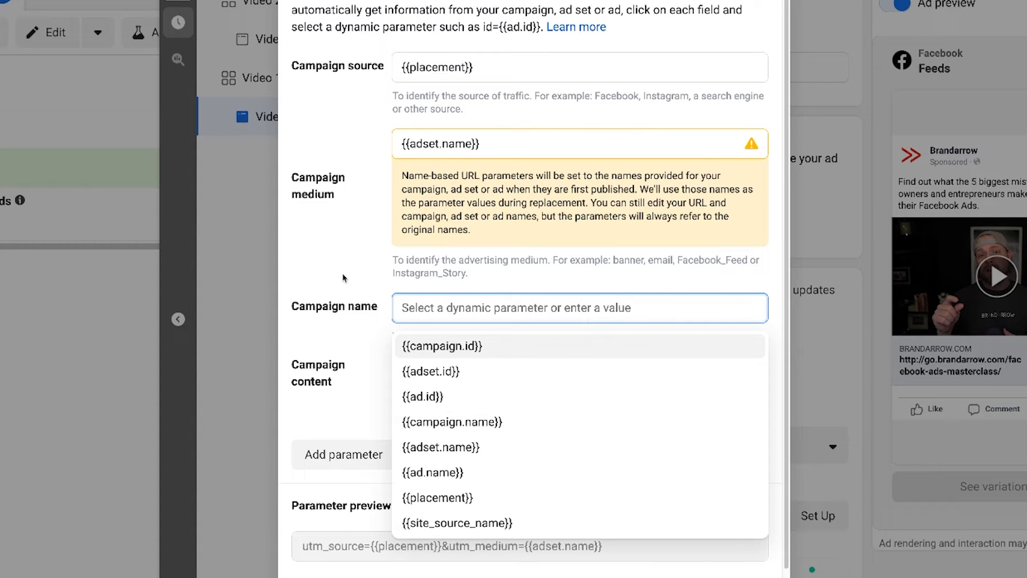
{"action": "type", "text": "Facebook"}
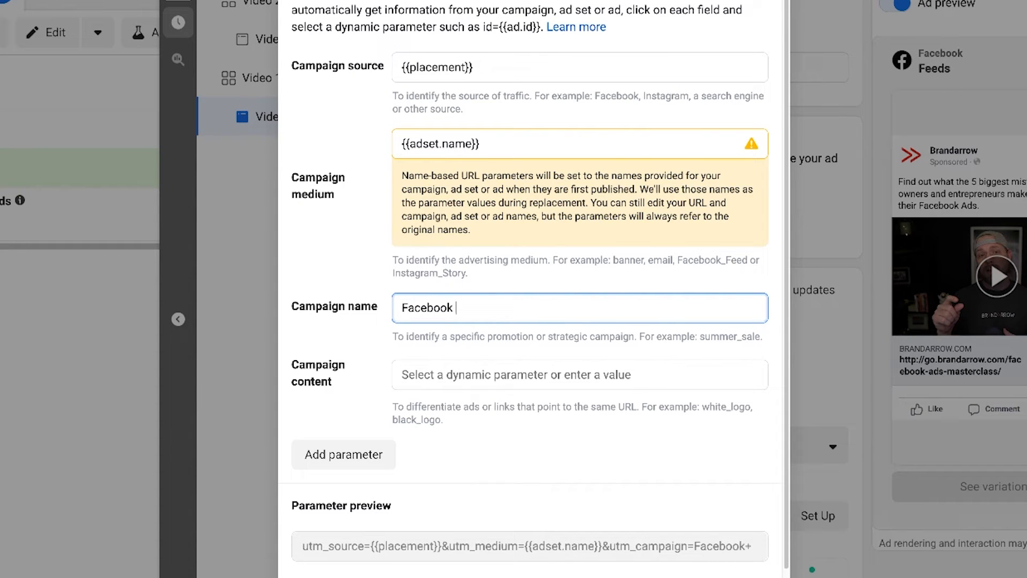
{"action": "type", "text": "Ads"}
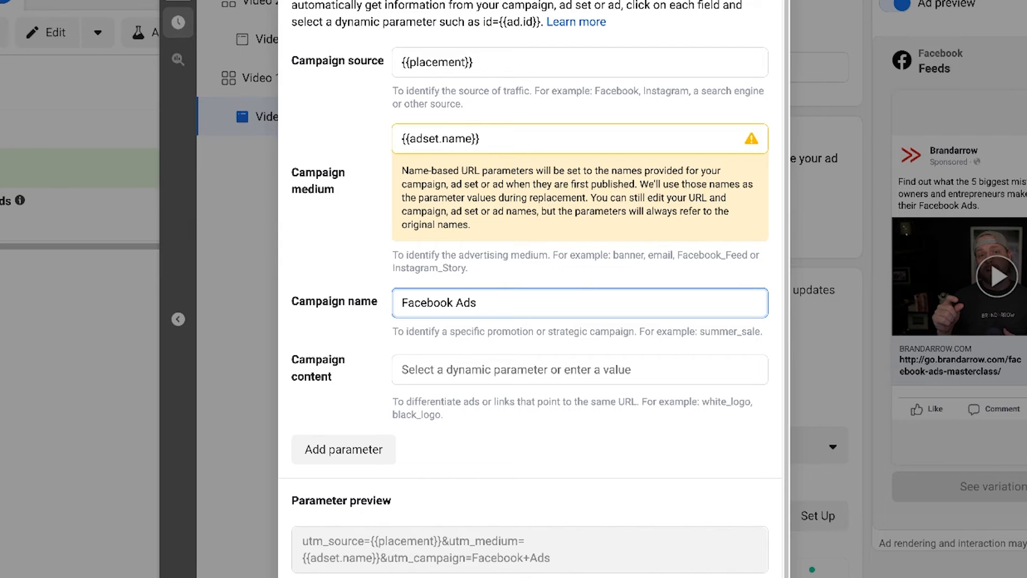
{"action": "type", "text": "F"}
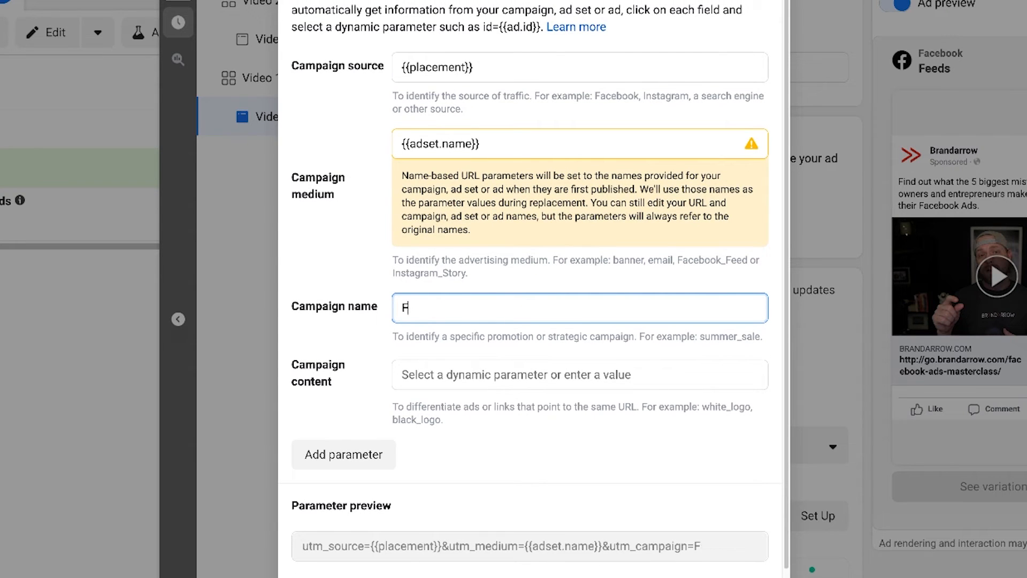
{"action": "type", "text": "Meta A"}
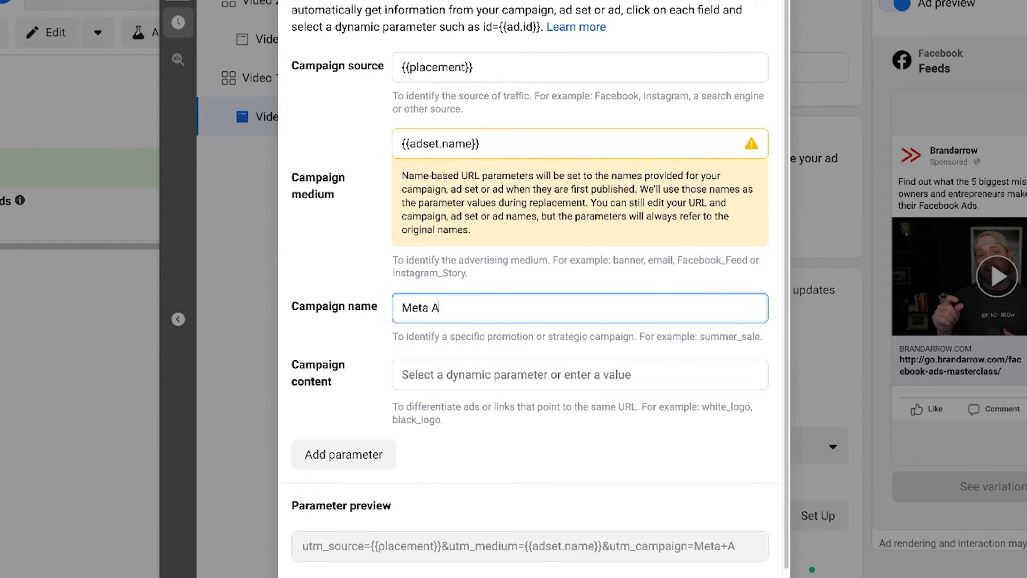
{"action": "type", "text": "ds"}
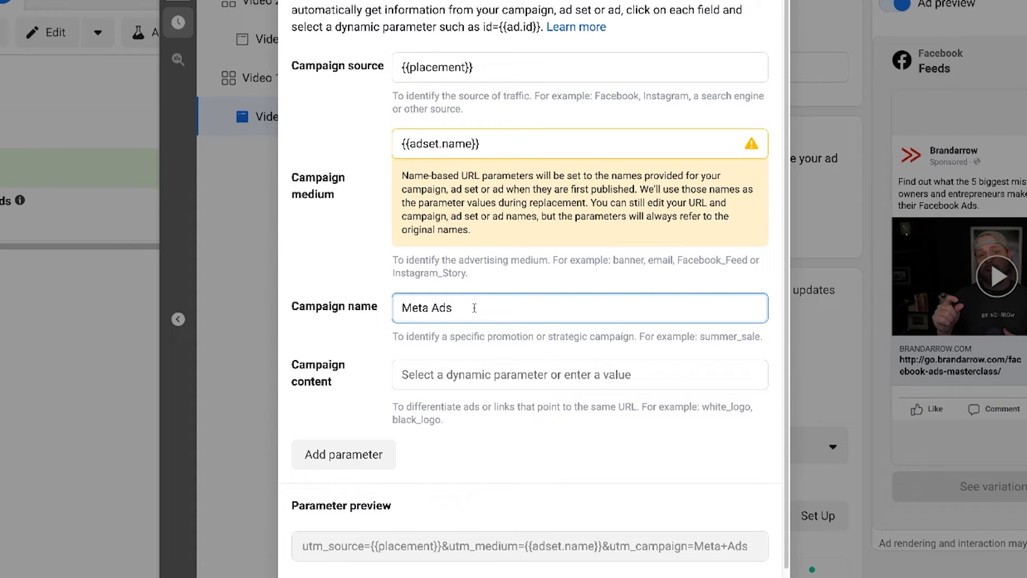
{"action": "double_click", "coordinate": [426, 308]}
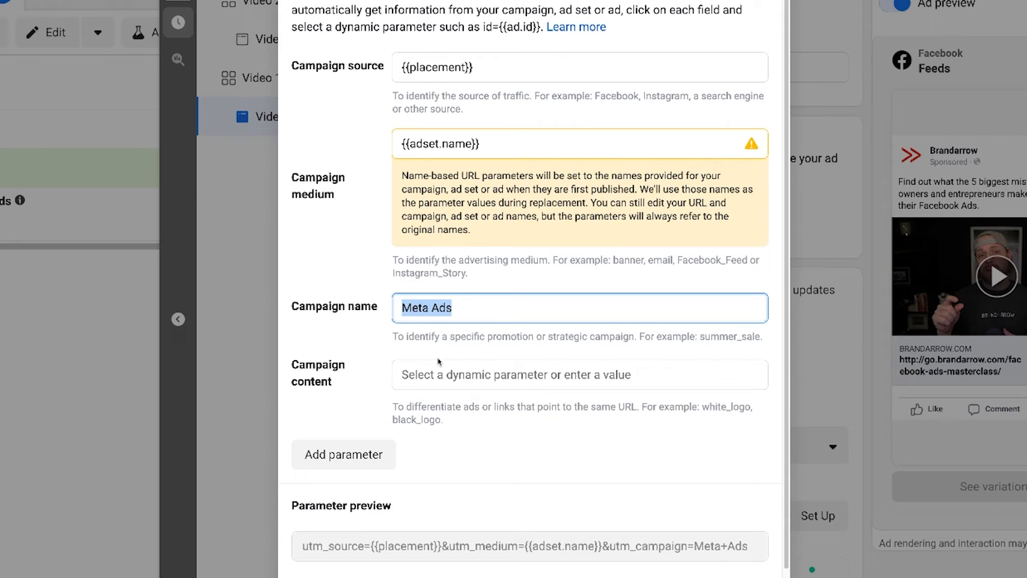
Set Campaign content to {{ad.name}} and check the full utm parameter preview
{"action": "left_click", "coordinate": [580, 375]}
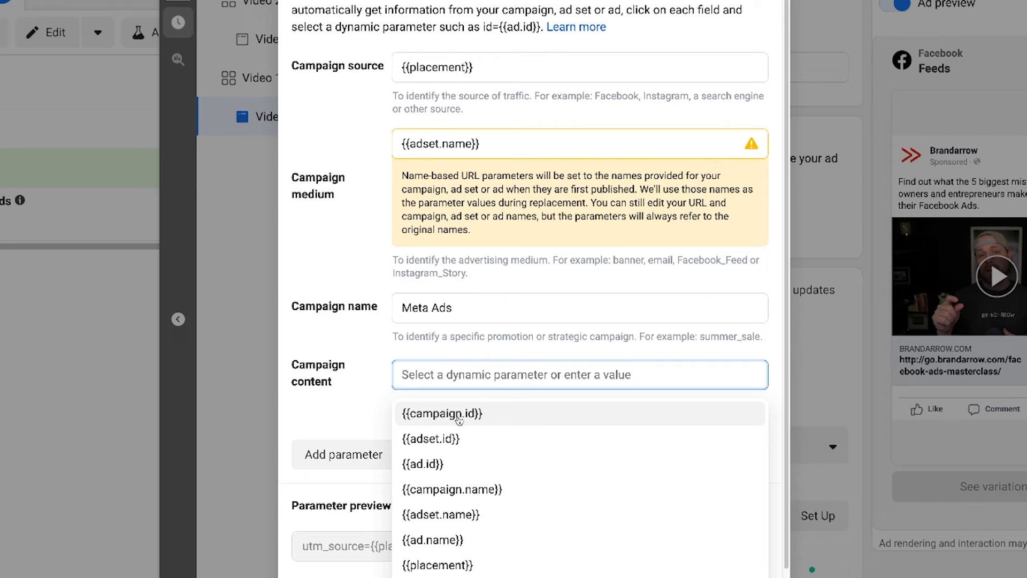
{"action": "mouse_move", "coordinate": [413, 537]}
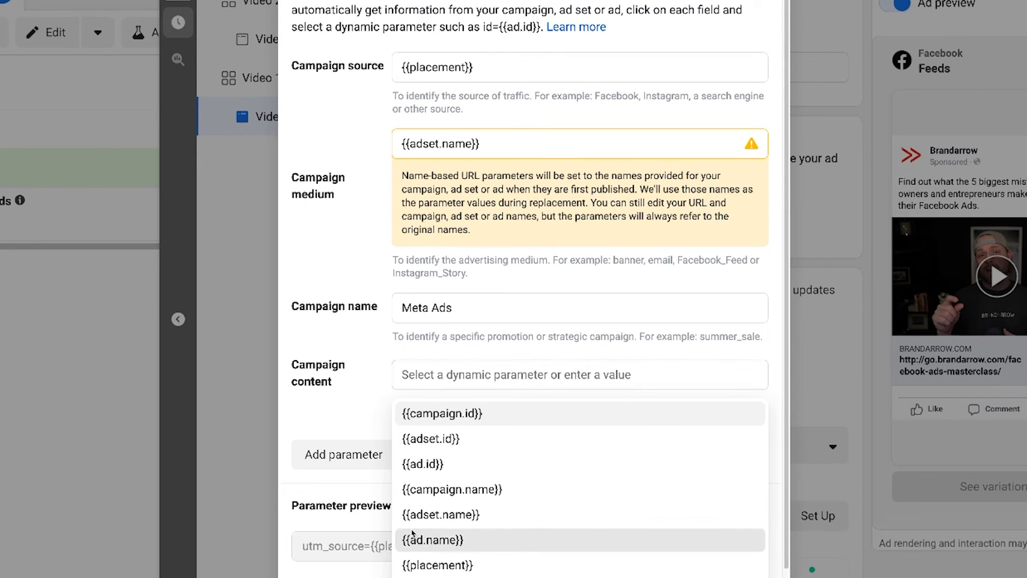
{"action": "left_click", "coordinate": [434, 540]}
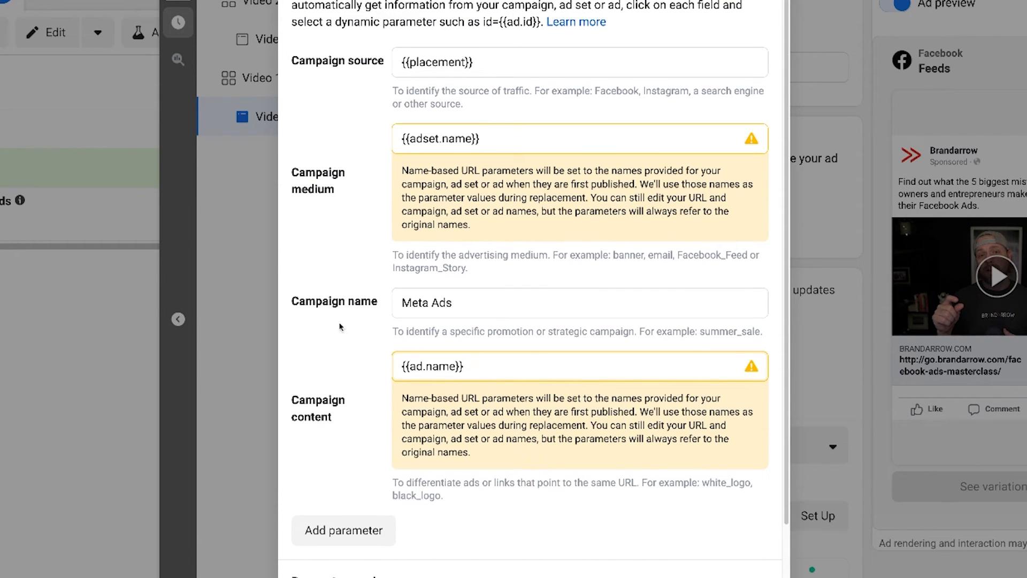
{"action": "double_click", "coordinate": [427, 303]}
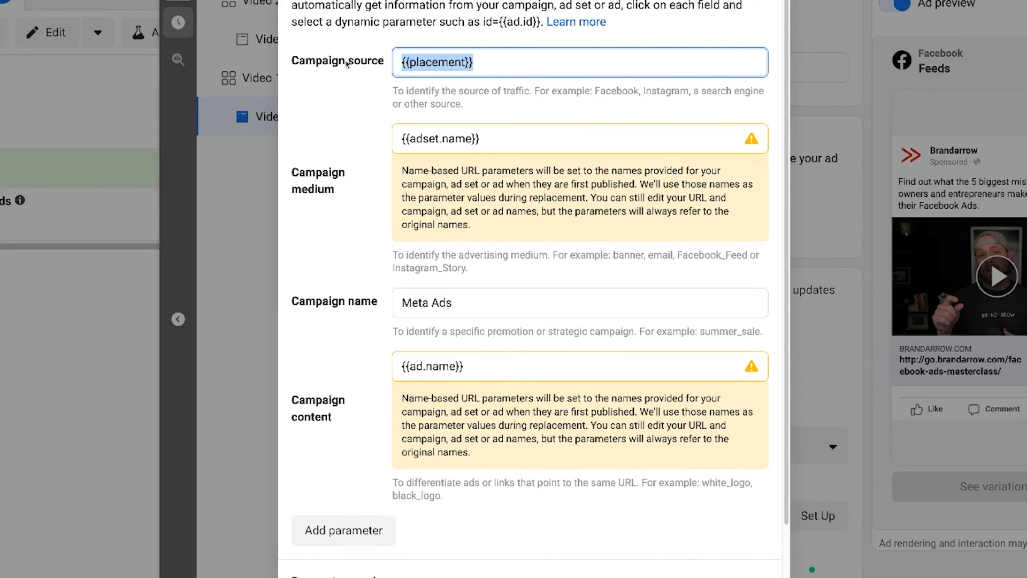
{"action": "mouse_move", "coordinate": [398, 328]}
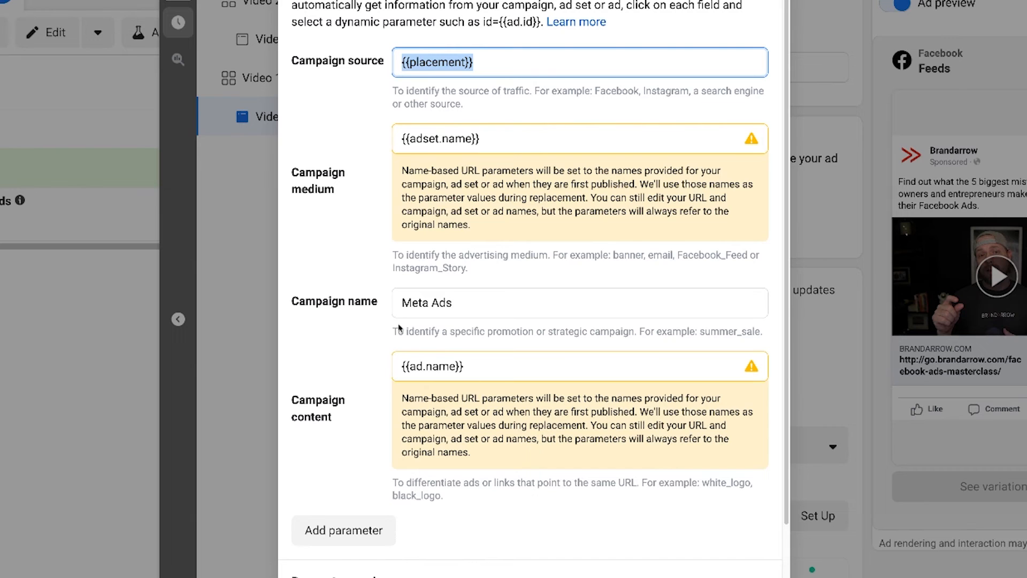
{"action": "scroll", "scroll_direction": "down", "scroll_amount": 3}
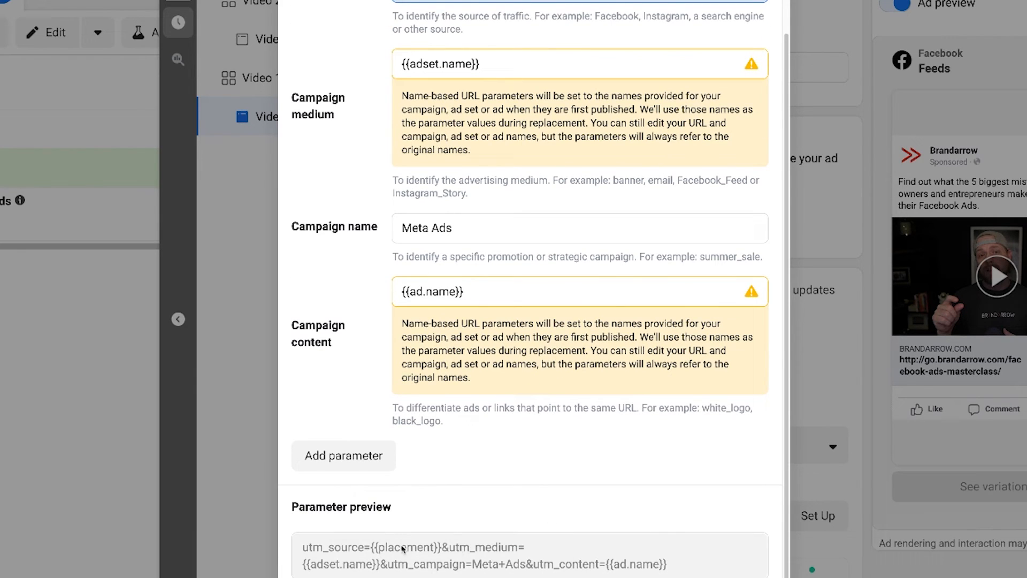
{"action": "scroll", "scroll_direction": "down", "scroll_amount": 3}
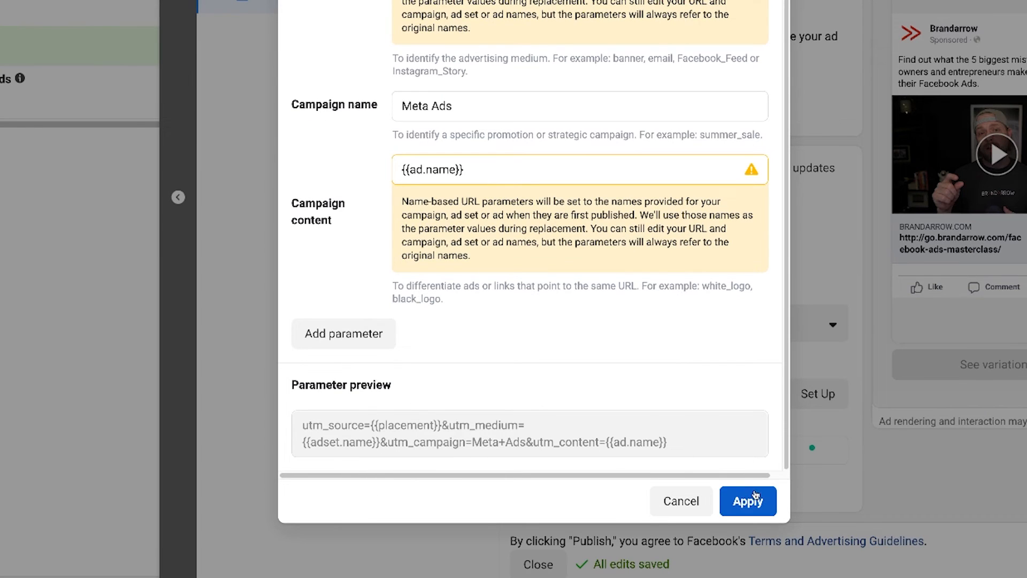
Apply the built parameters so the ad's URL parameters field holds the full utm string
{"action": "left_click", "coordinate": [749, 501]}
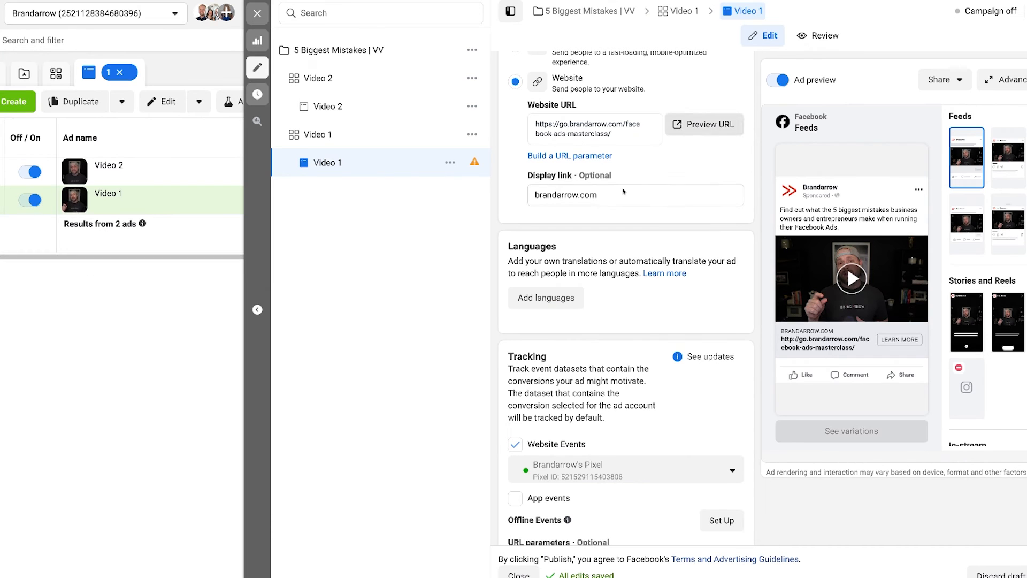
{"action": "scroll", "scroll_direction": "down", "scroll_amount": 3}
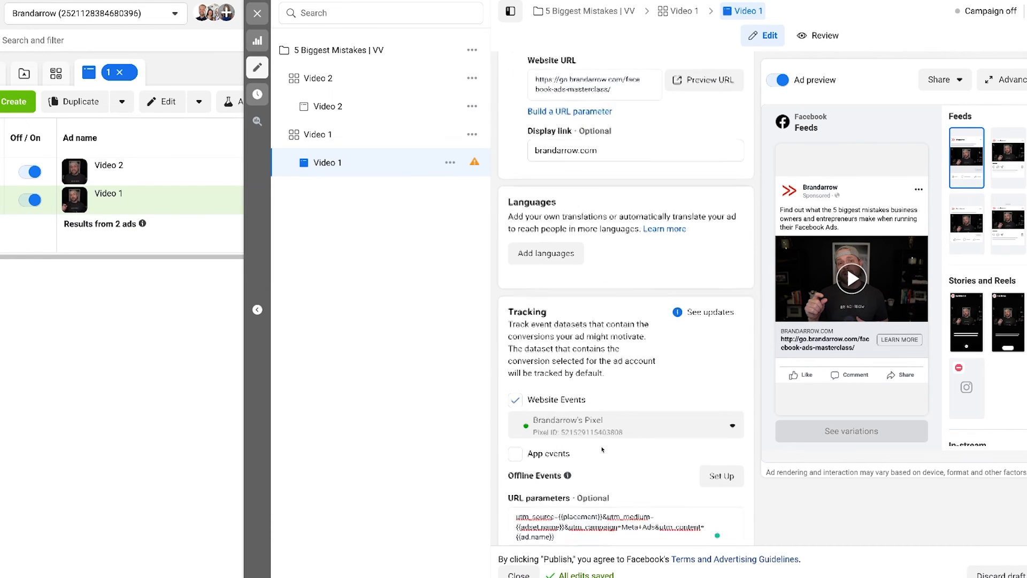